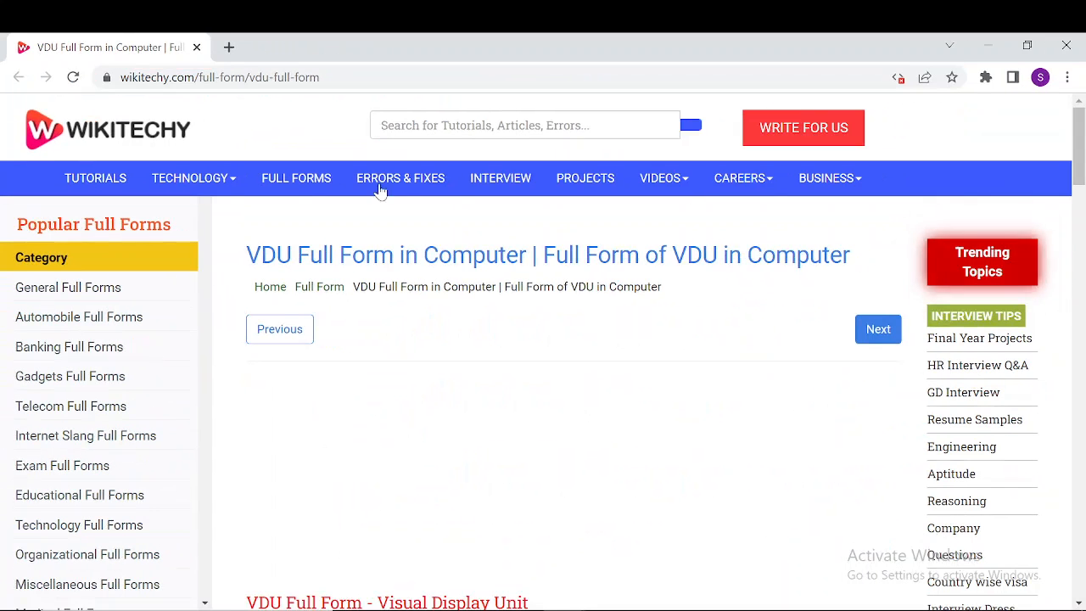
scroll(down, 3)
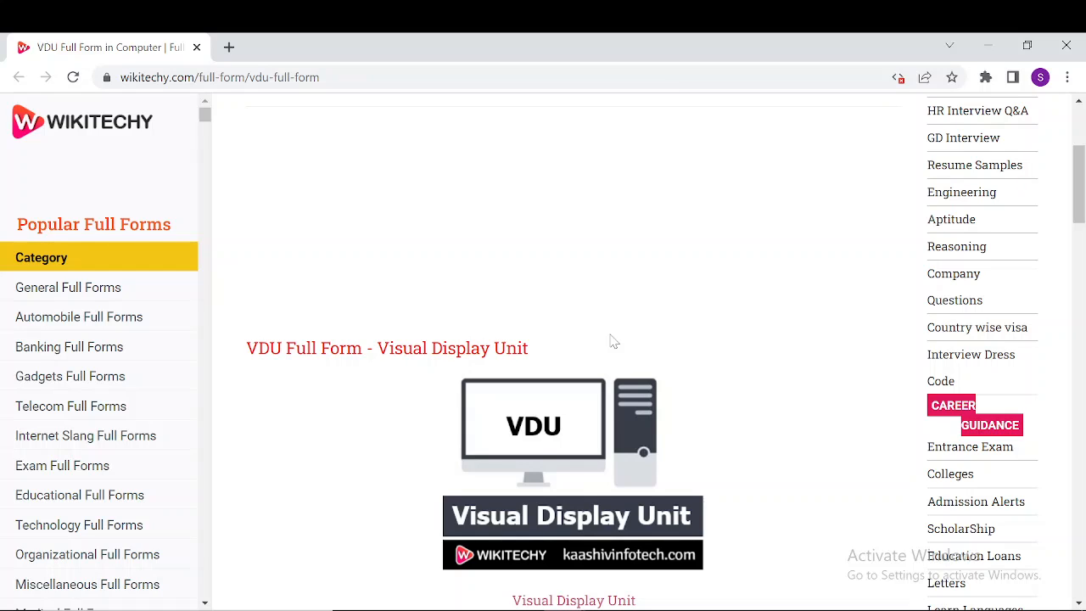
scroll(down, 3)
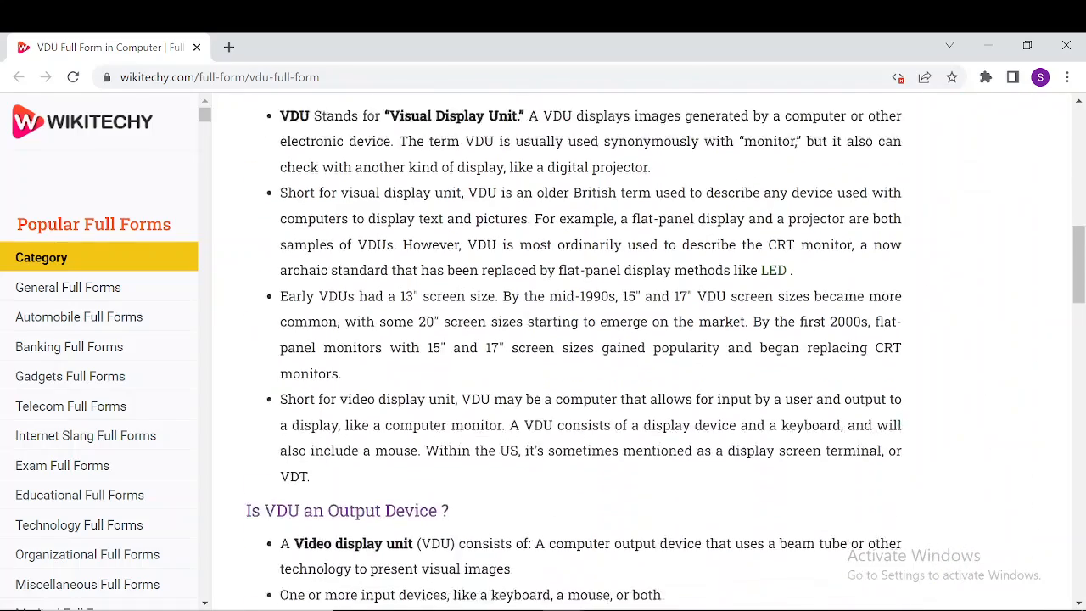
scroll(down, 3)
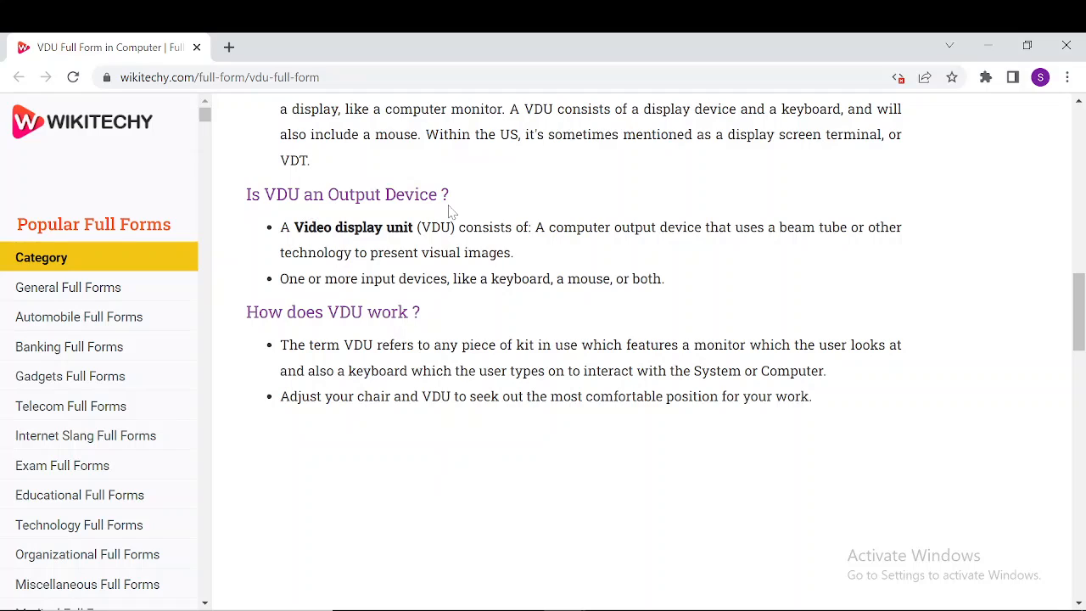
mouse_move(607, 473)
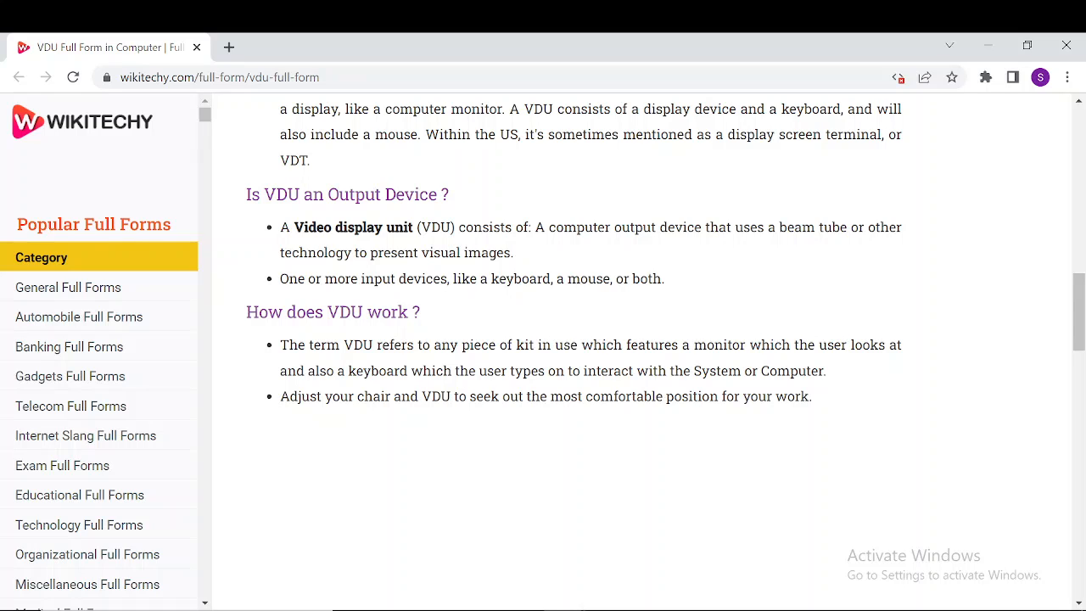
mouse_move(804, 251)
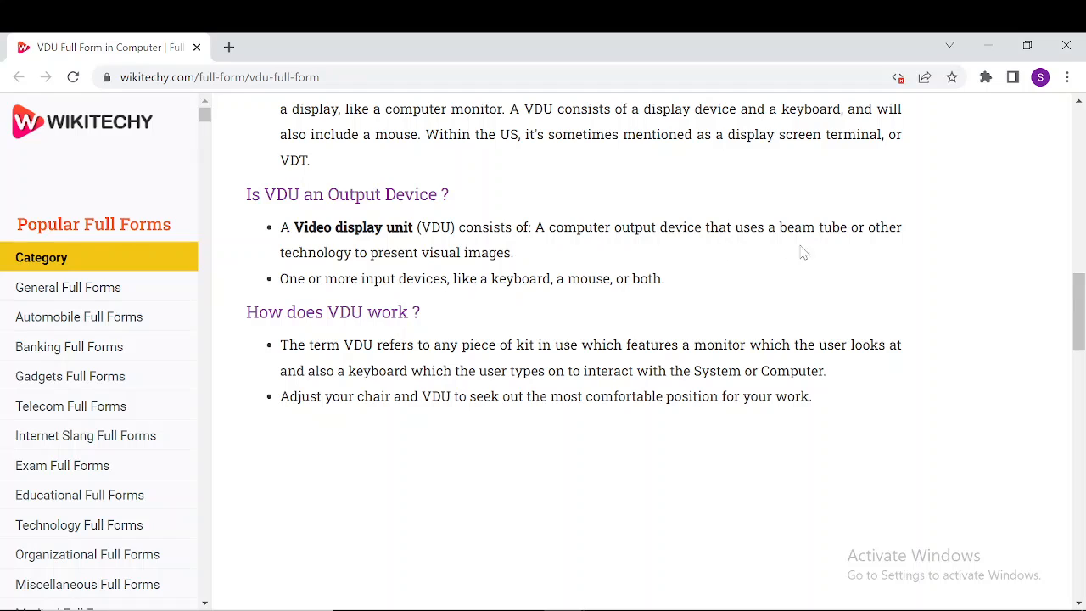
mouse_move(601, 256)
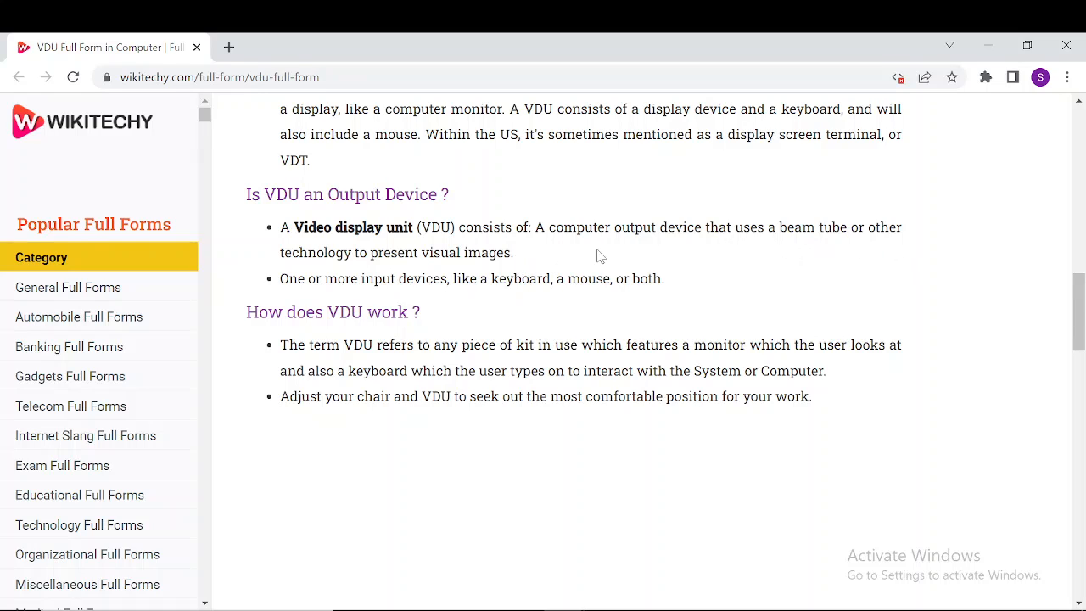
mouse_move(448, 313)
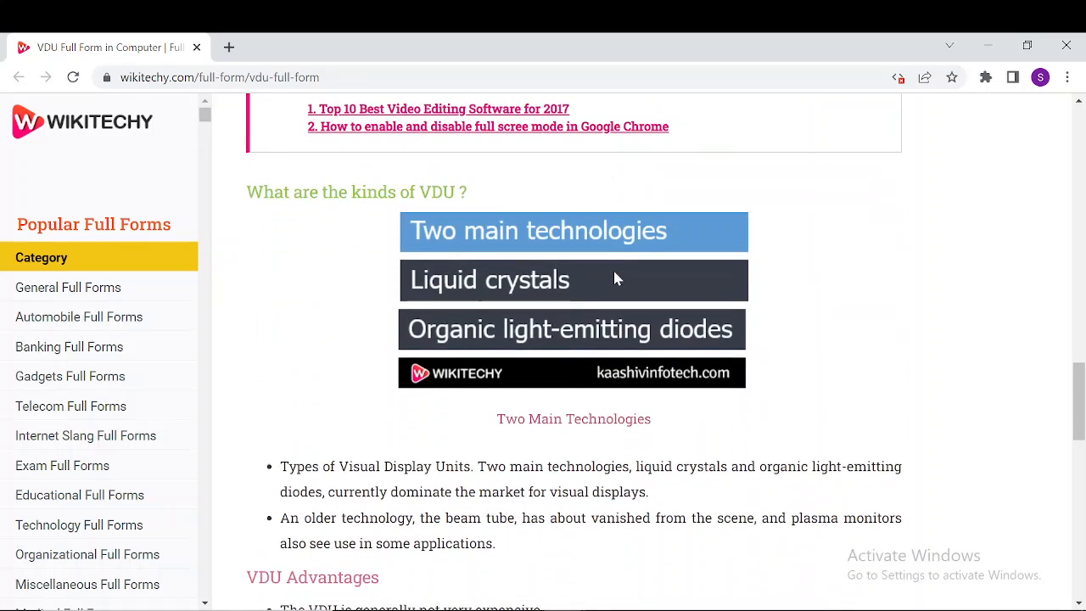
mouse_move(713, 227)
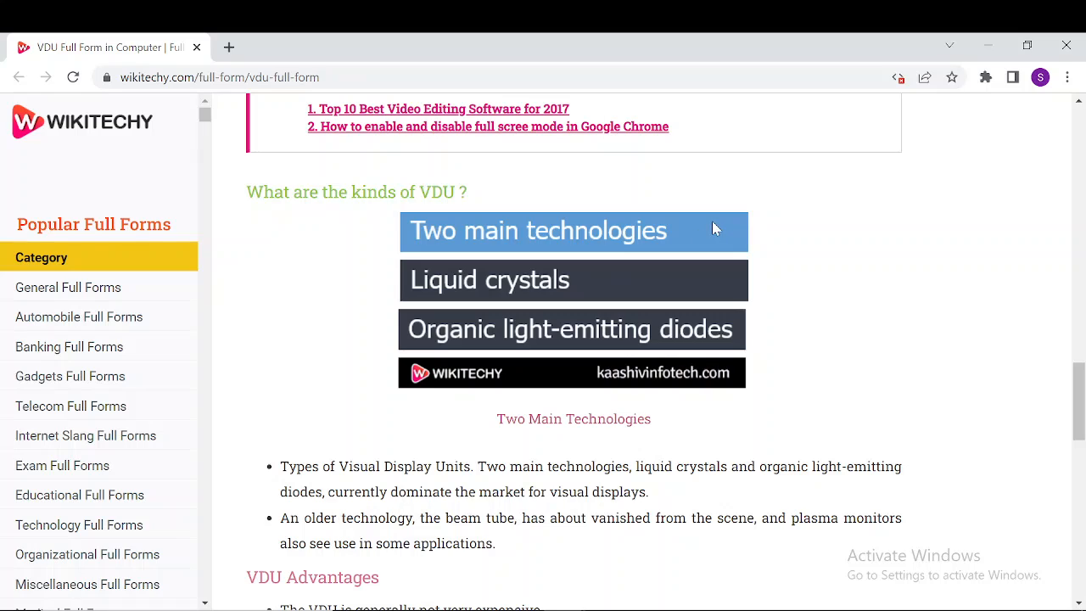
mouse_move(744, 322)
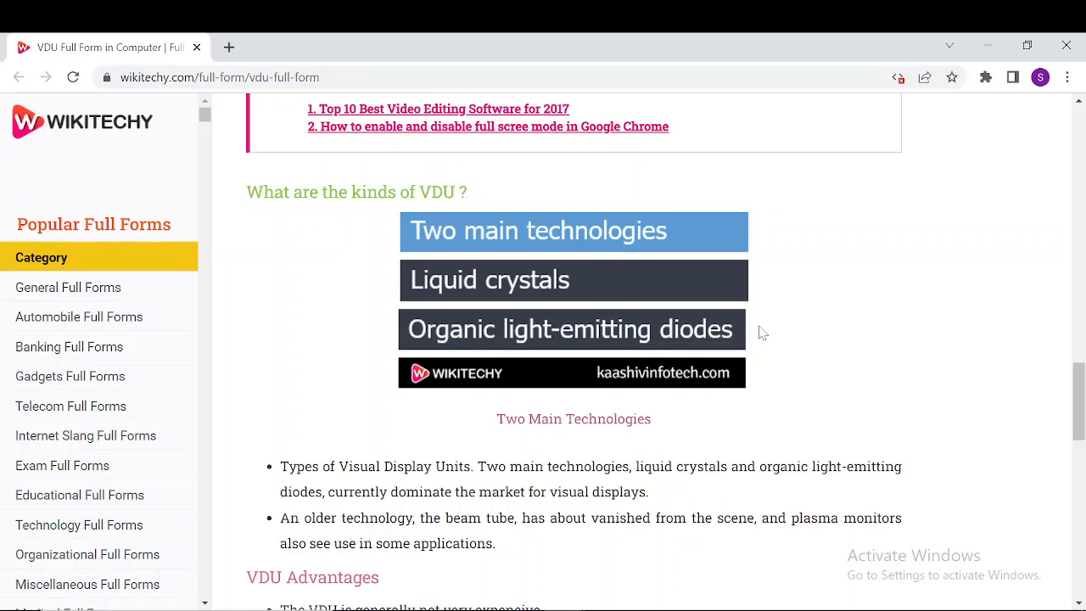
scroll(down, 3)
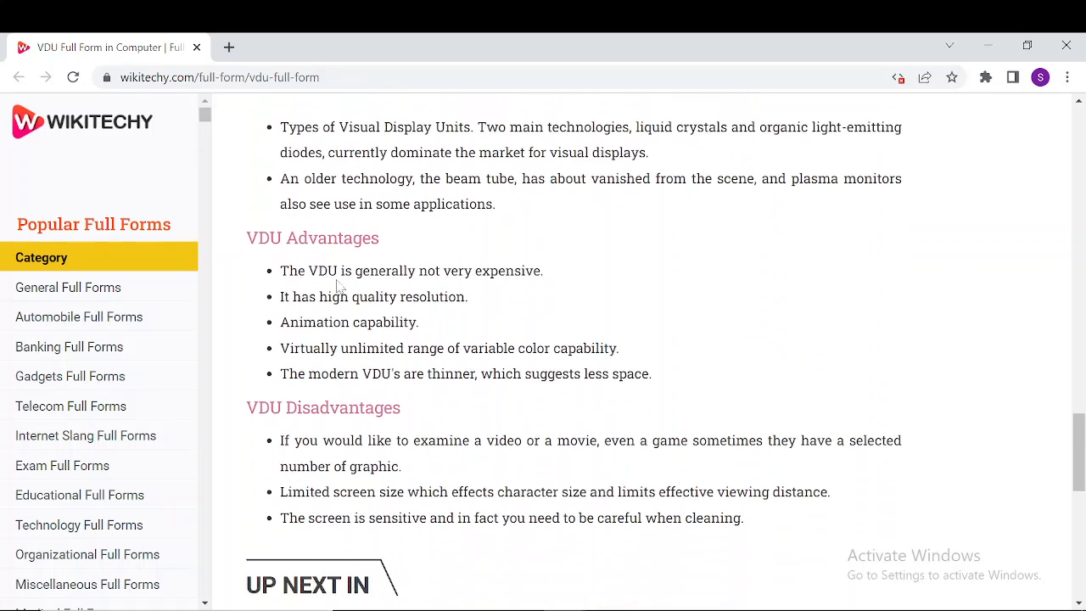
mouse_move(472, 332)
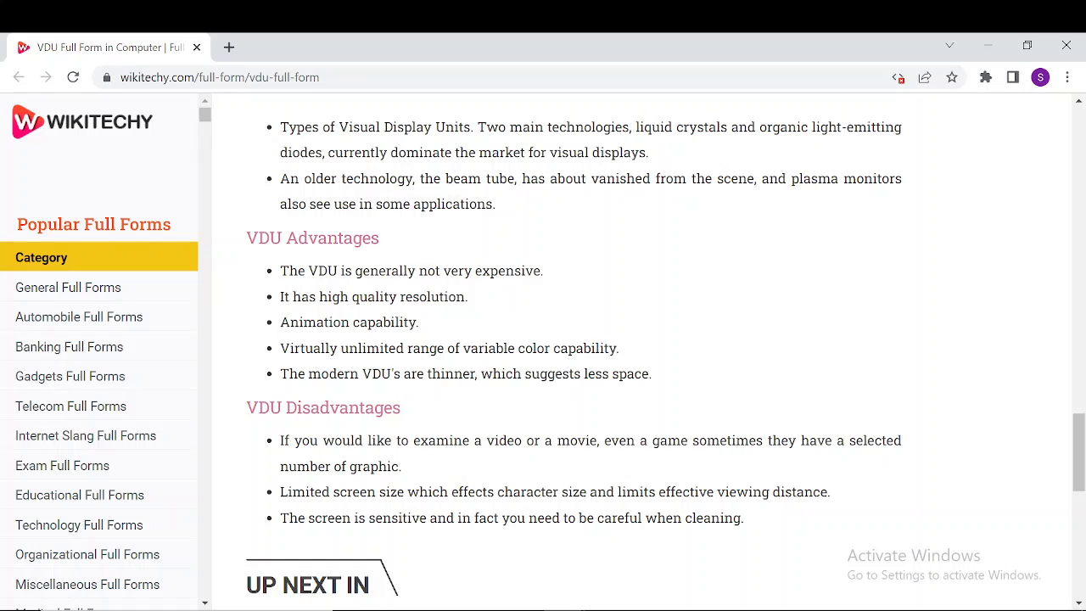
mouse_move(653, 352)
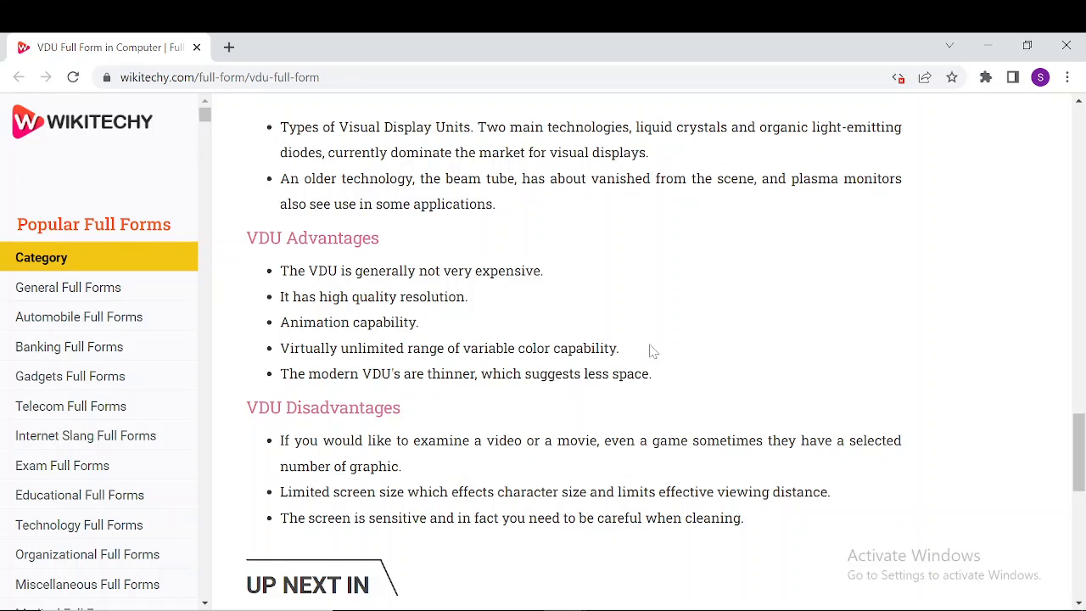
mouse_move(407, 407)
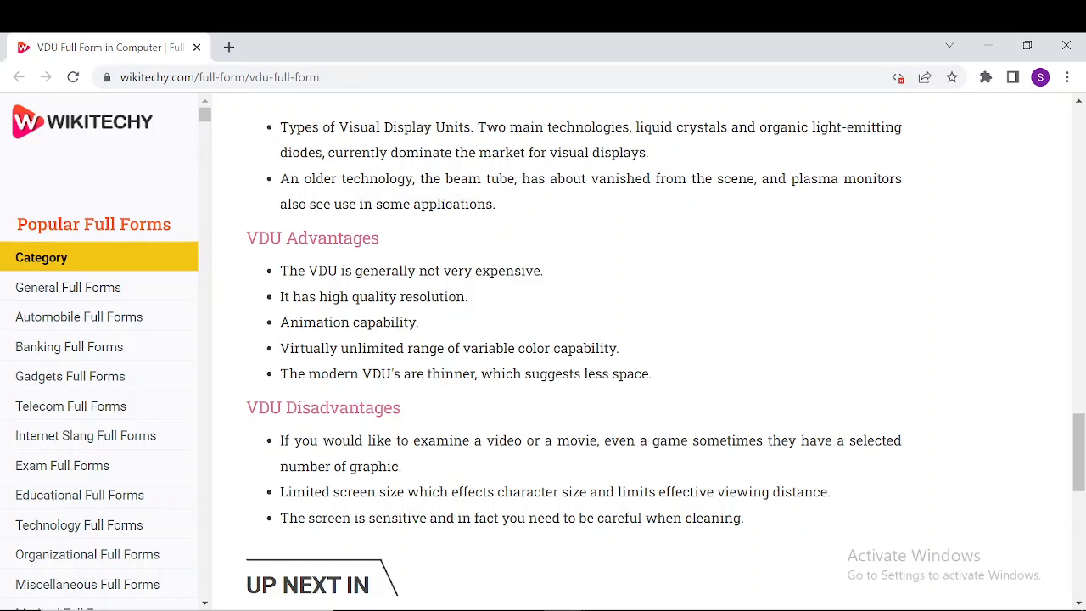
mouse_move(593, 278)
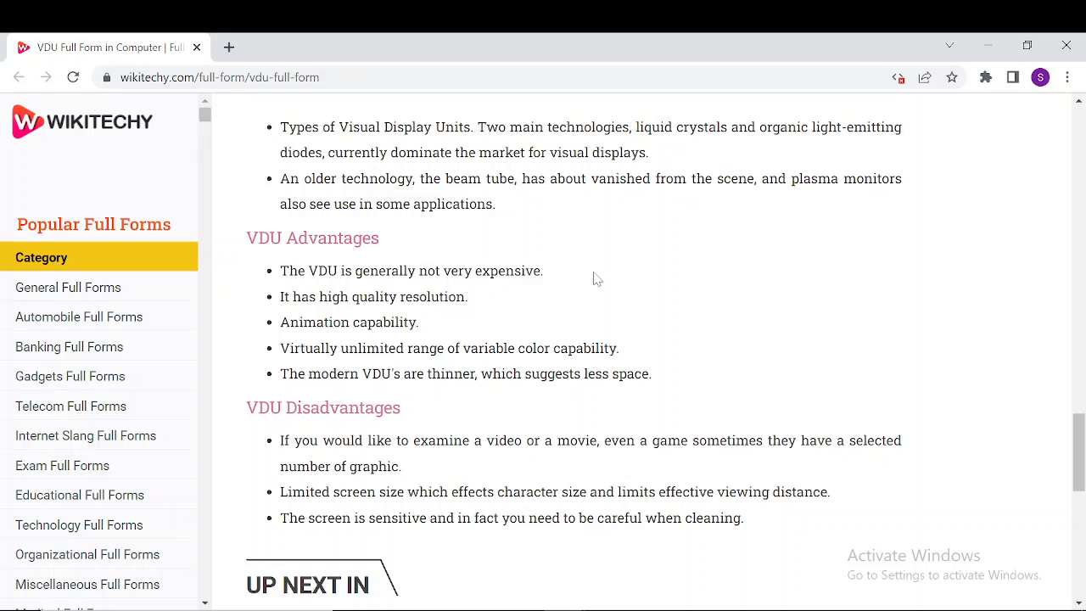
scroll(up, 3)
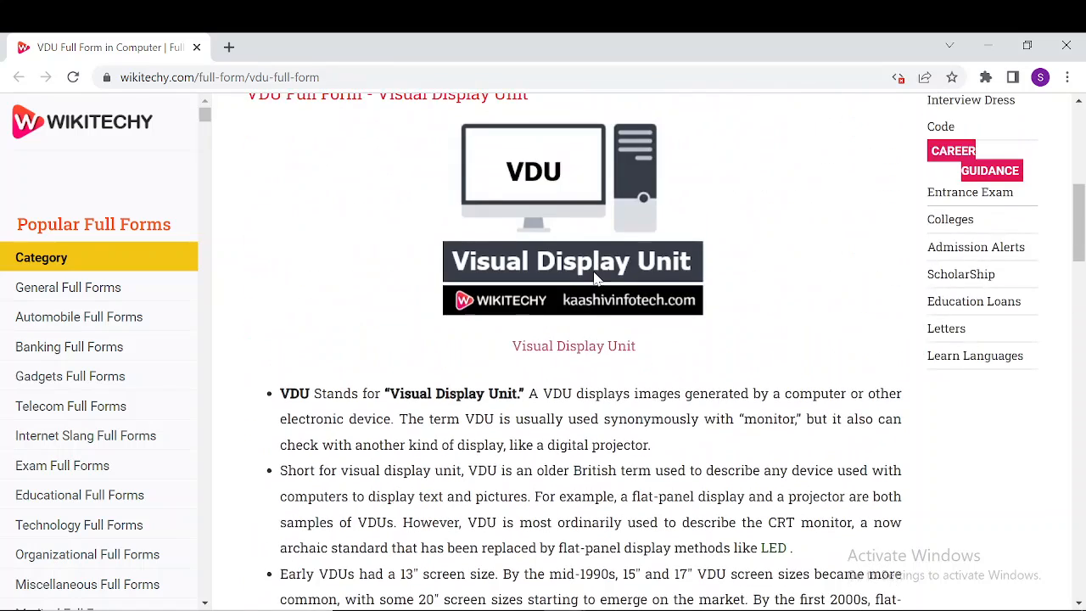
scroll(up, 3)
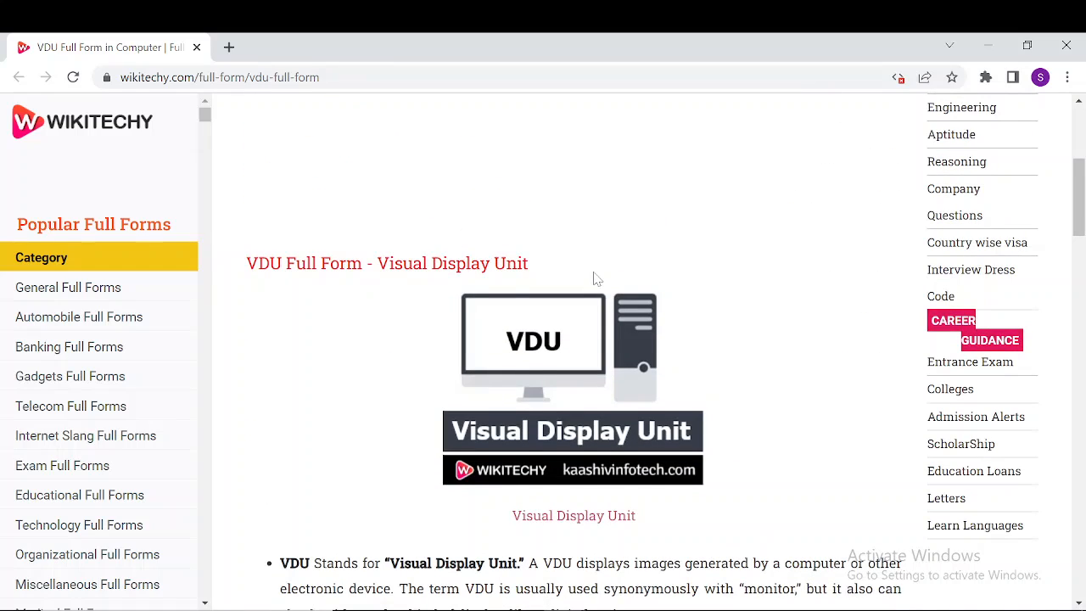